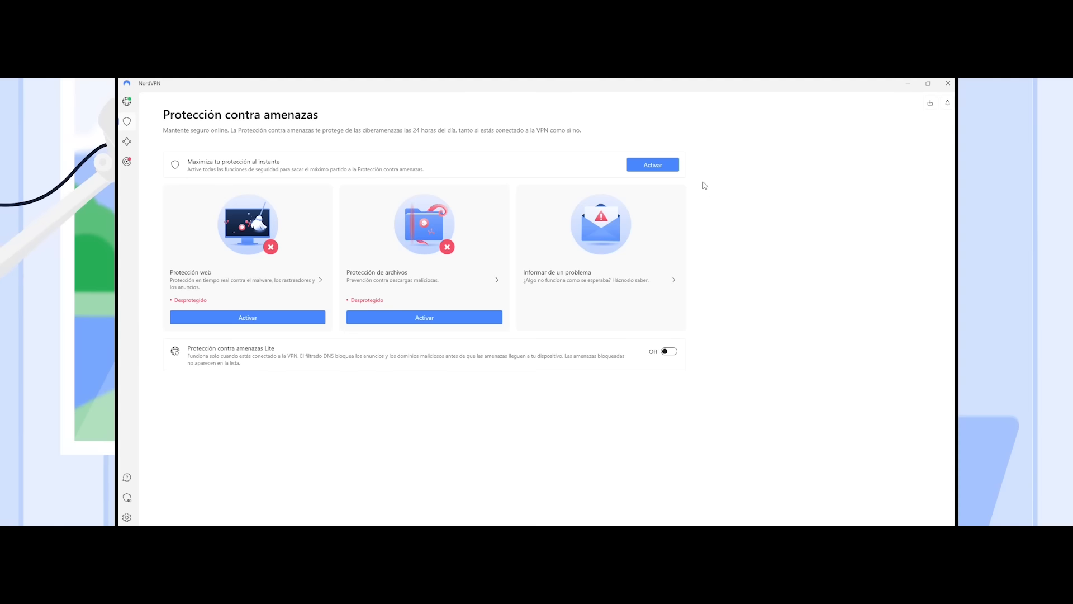
- Activate all threat protection features, including web protection, from the top 'Activar' button
{"action": "left_click", "coordinate": [651, 164]}
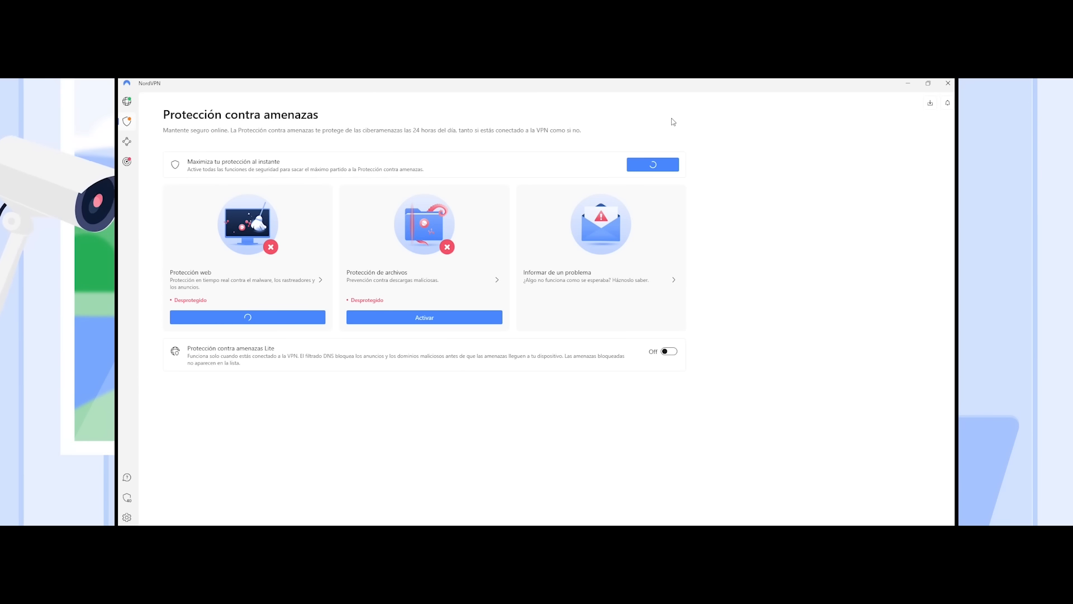
{"action": "left_click", "coordinate": [247, 317]}
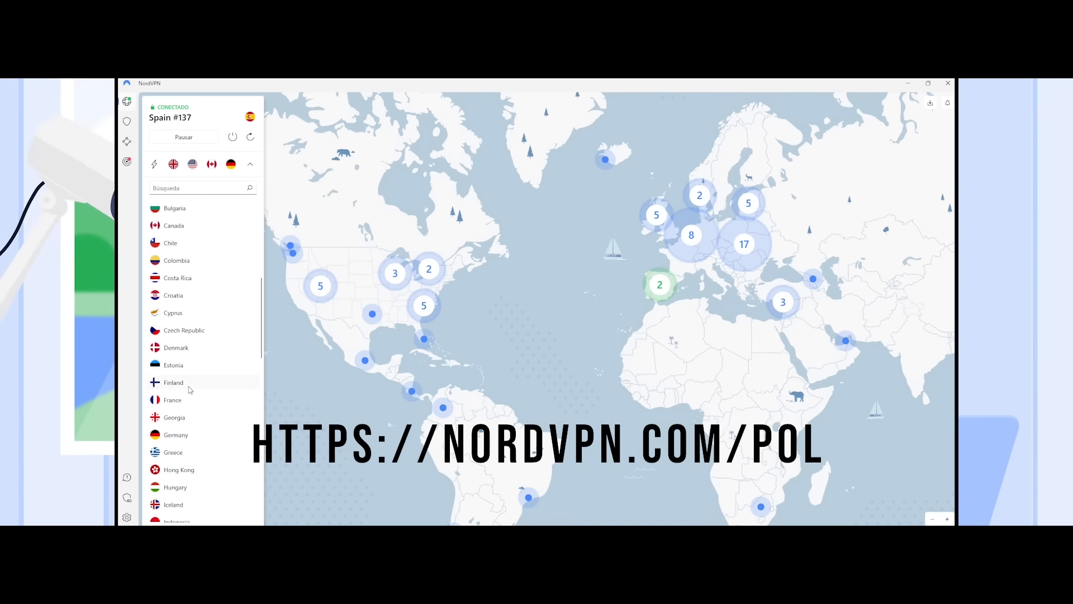
- Scroll the country list and connect to United States, replacing the Spain server
{"action": "scroll", "scroll_direction": "down", "scroll_amount": 3}
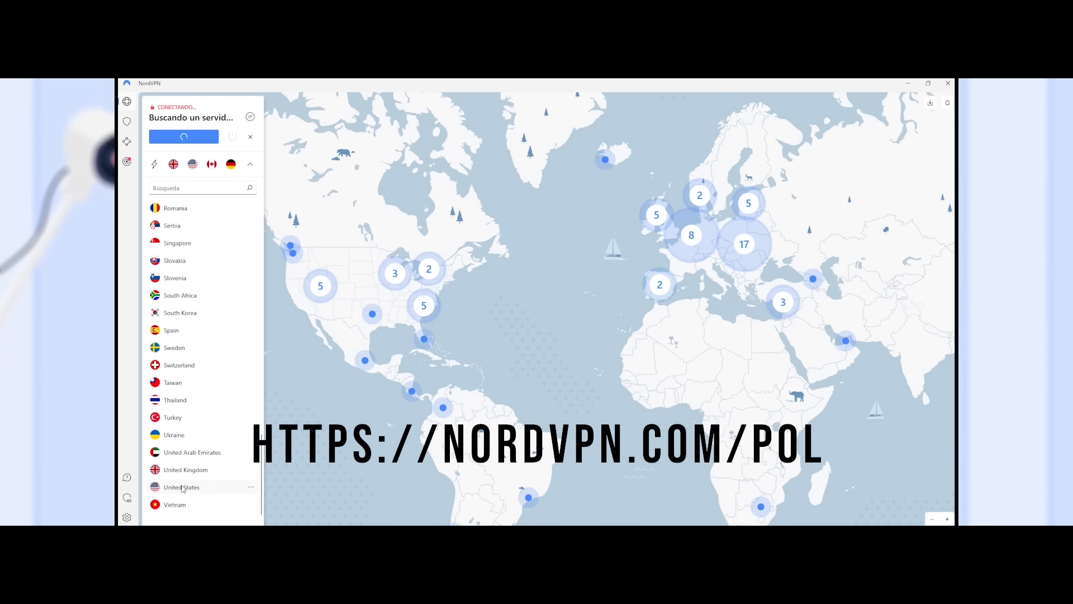
{"action": "left_click", "coordinate": [181, 487]}
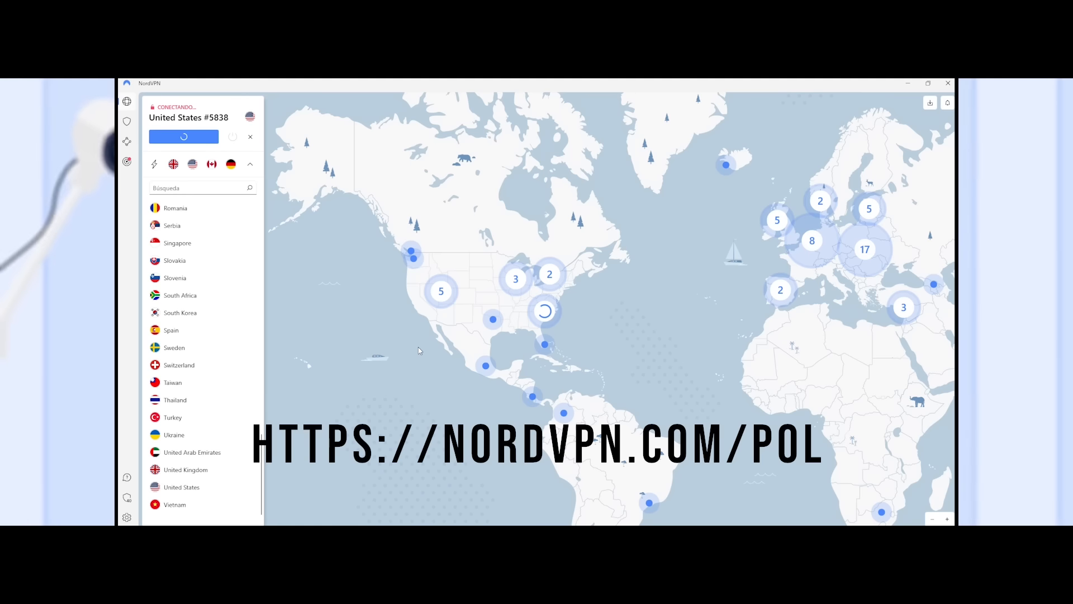